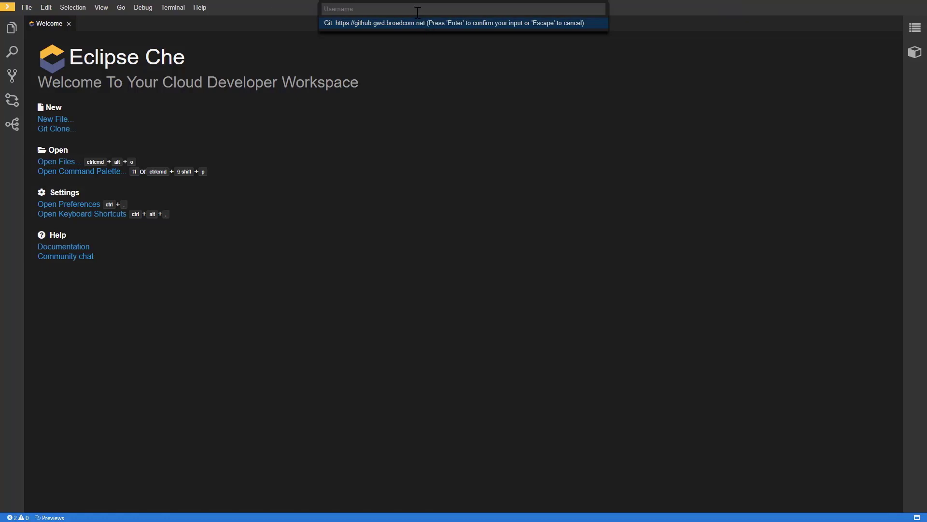
Enter 'username' as the Git username for the GitHub Enterprise server
type("username")
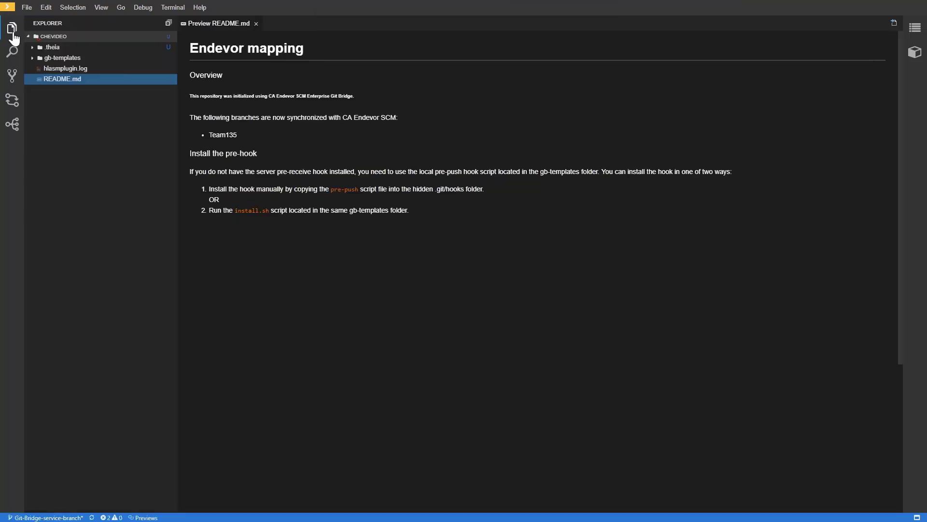
mouse_move(80, 120)
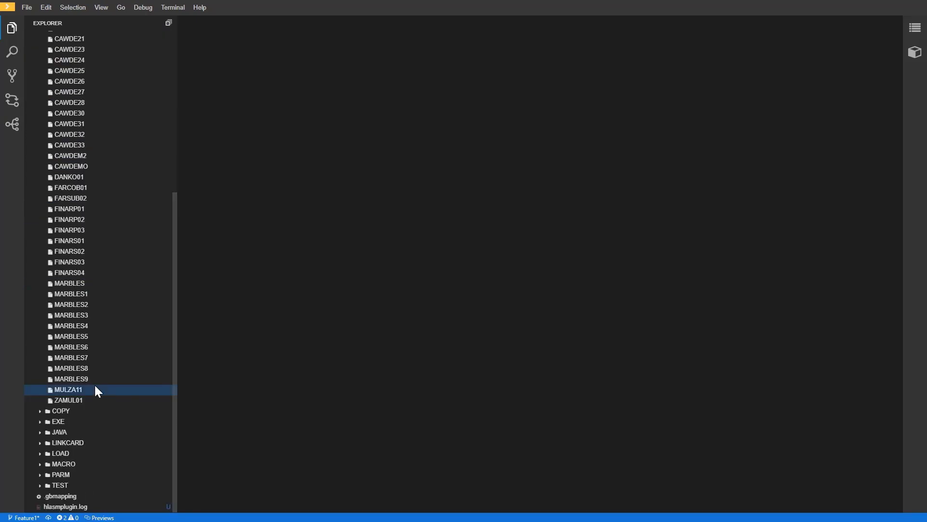
Edit ZAMUL01's PROGRAM-ID and comment lines (typing 'ddddd') after dismissing the syntax-check message
double_click(68, 399)
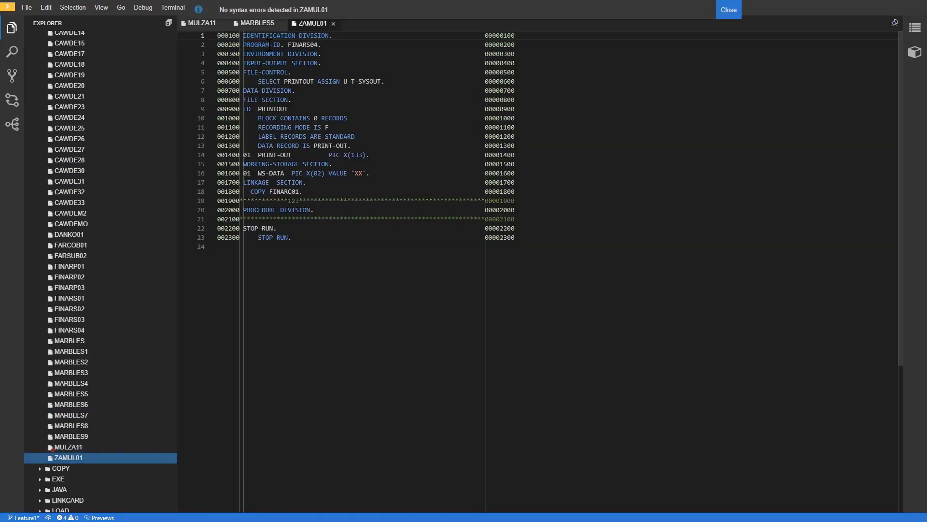
left_click(257, 23)
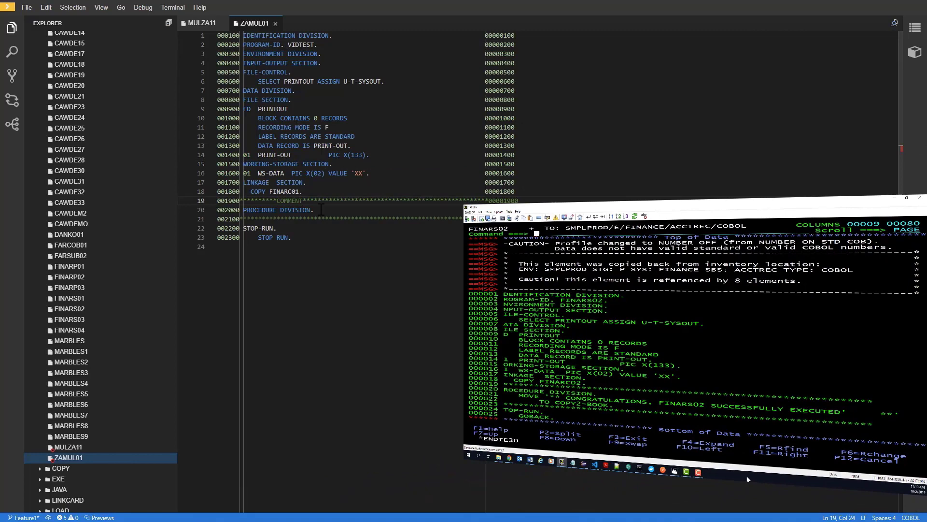
type("ddddd")
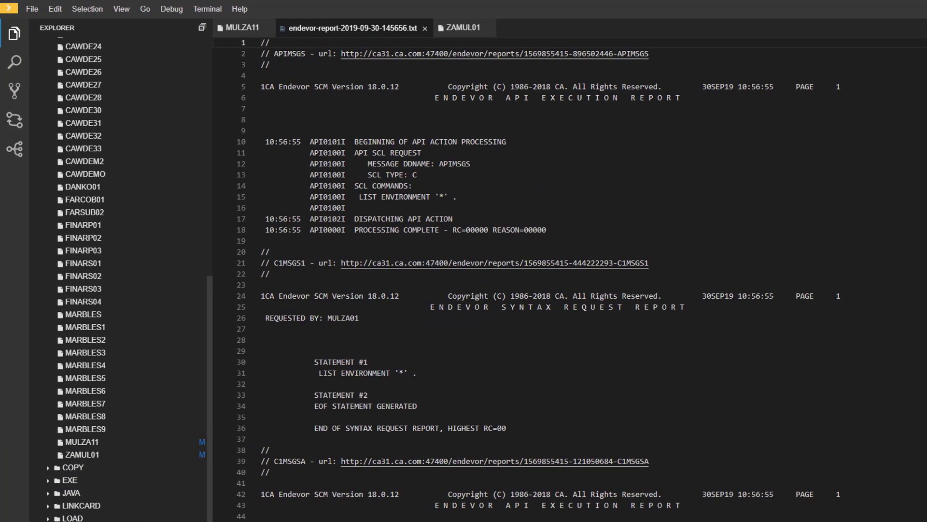
Stage the modified MULZA11 program in the Source Control: Git view
left_click(15, 91)
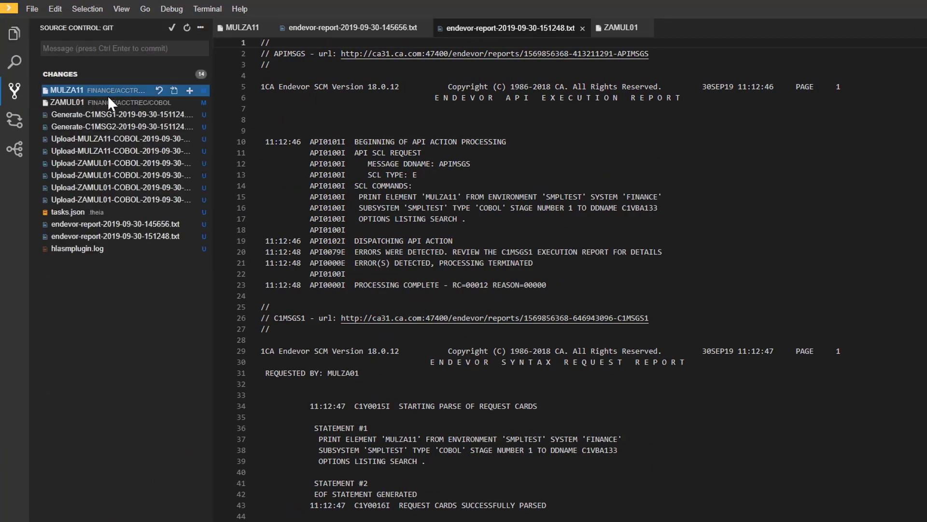
left_click(66, 101)
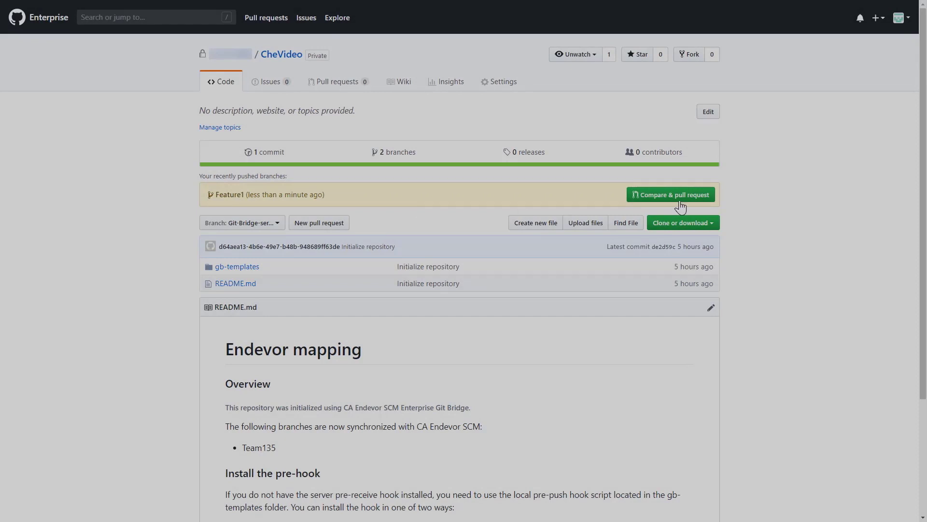
Create the Feature1 pull request with the description 'Please review'
left_click(670, 194)
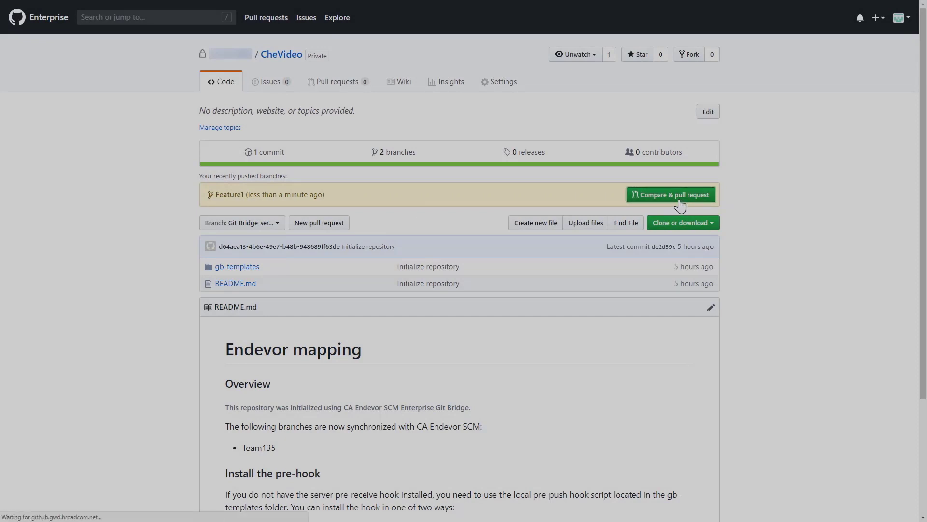
left_click(670, 194)
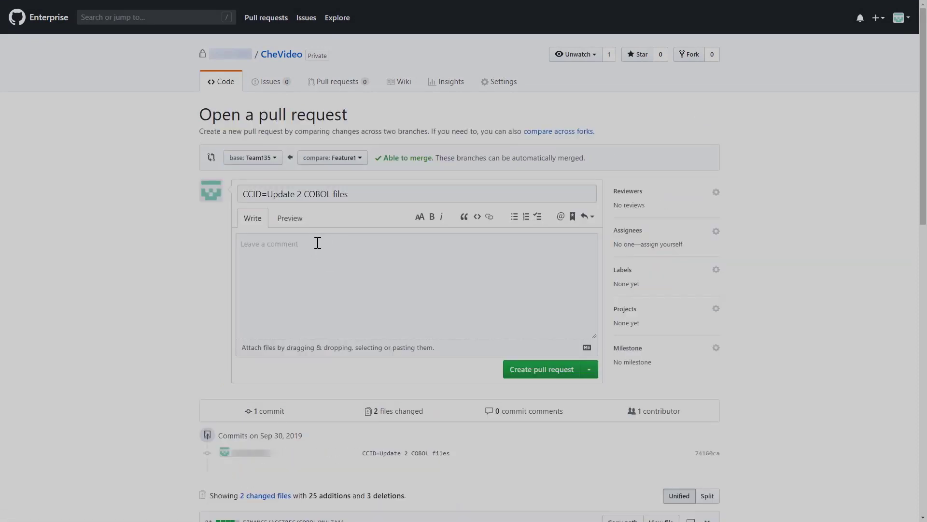
type("Please review.")
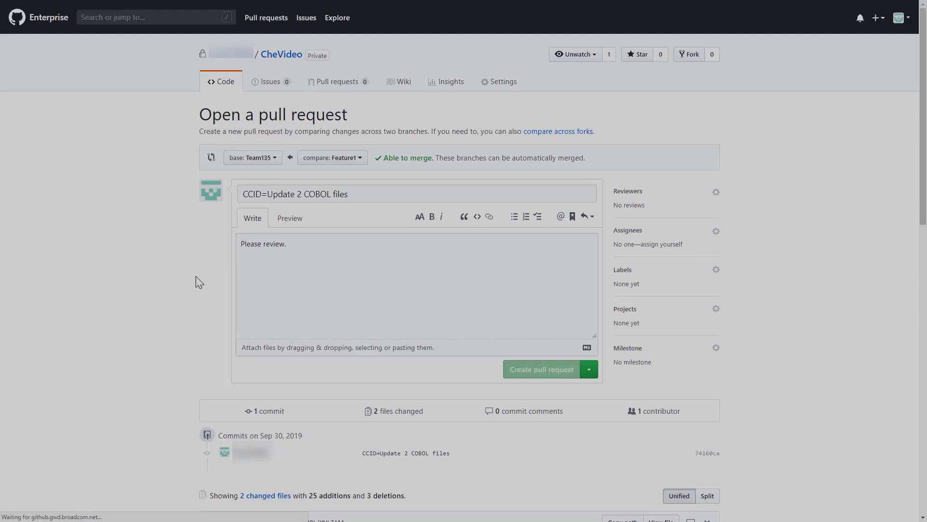
left_click(539, 369)
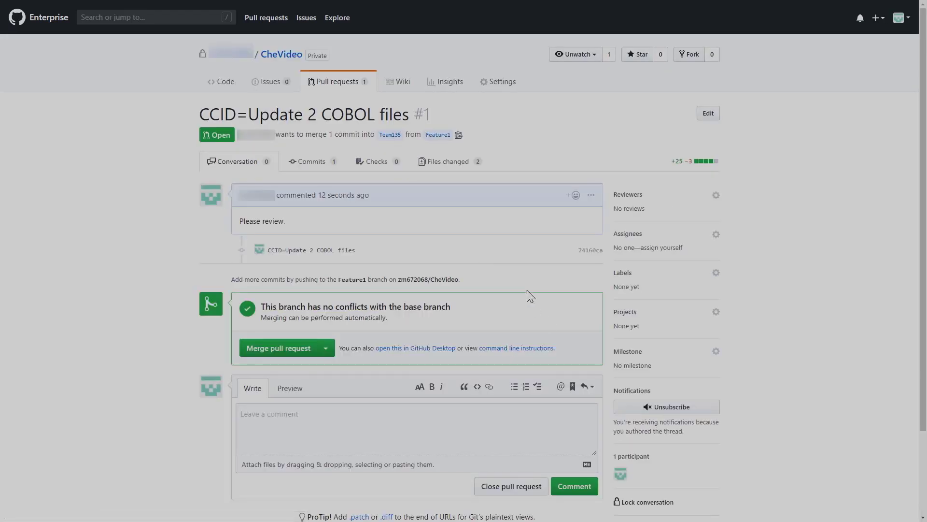
View the completed develop branch pipeline run in Jenkins Blue Ocean
left_click(278, 348)
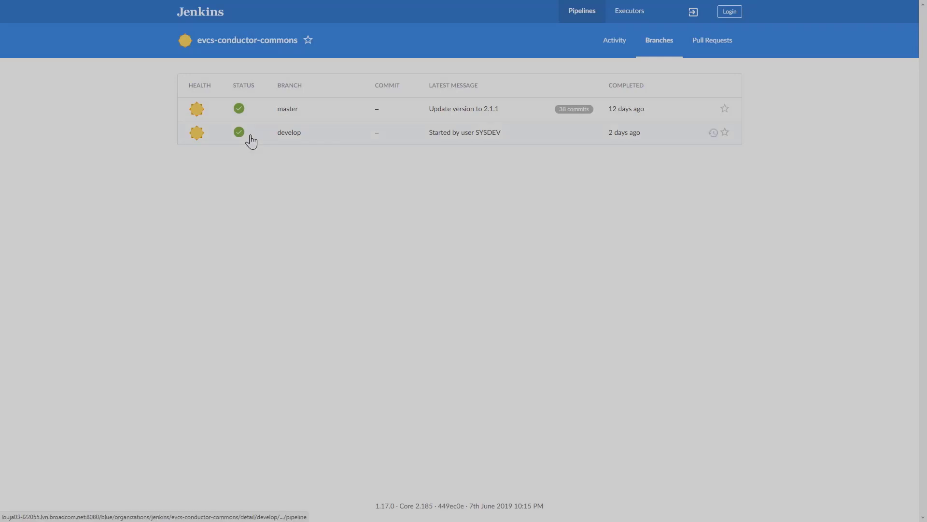
left_click(289, 132)
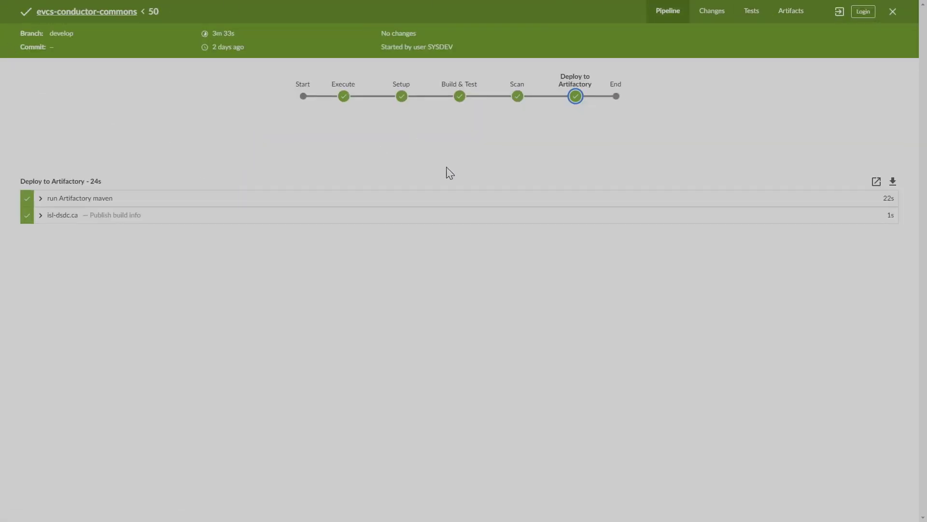